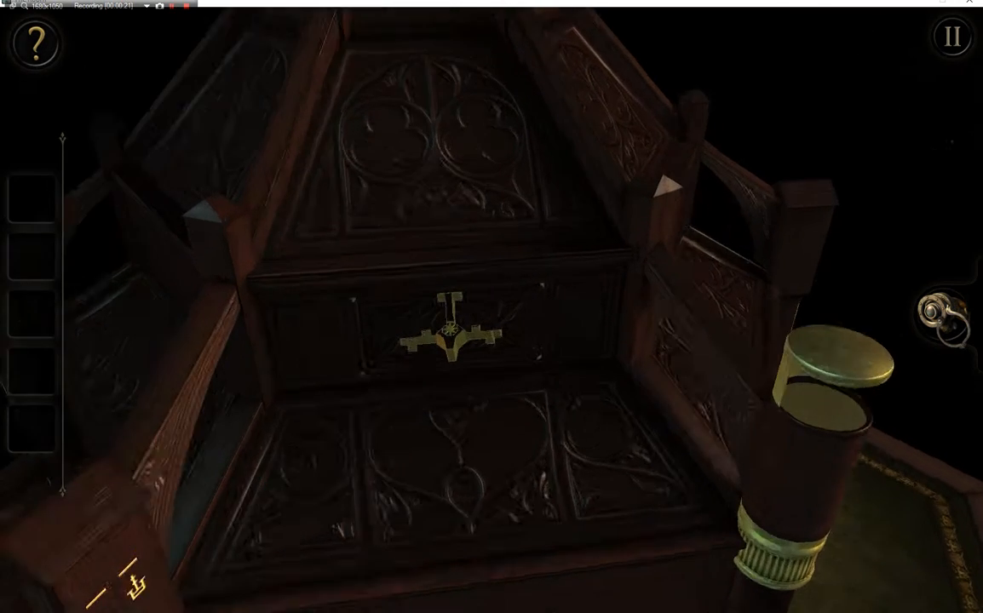
- Bring the box's front with the ornate astronomical clock face into view
click(449, 332)
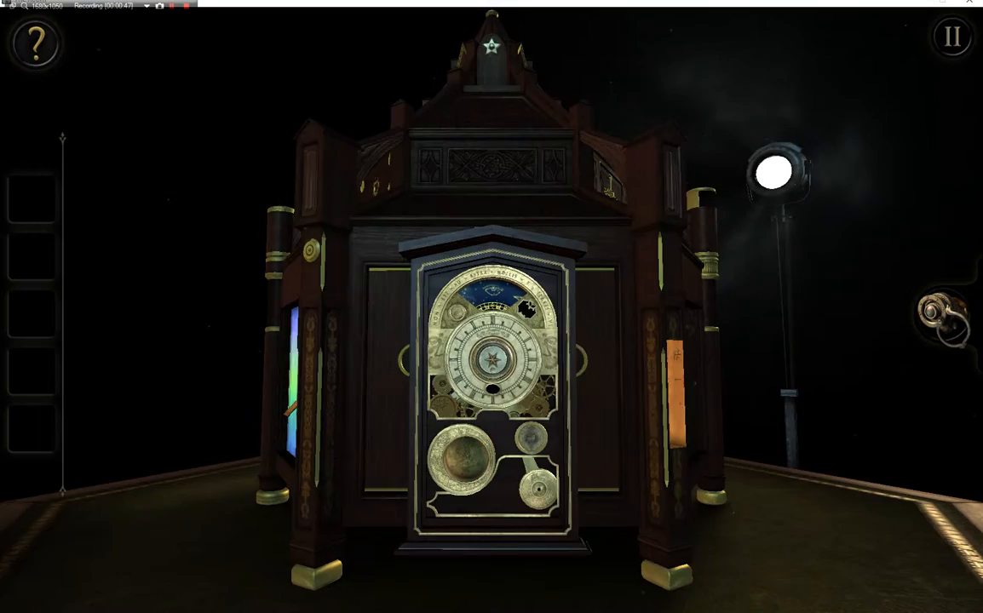
click(491, 366)
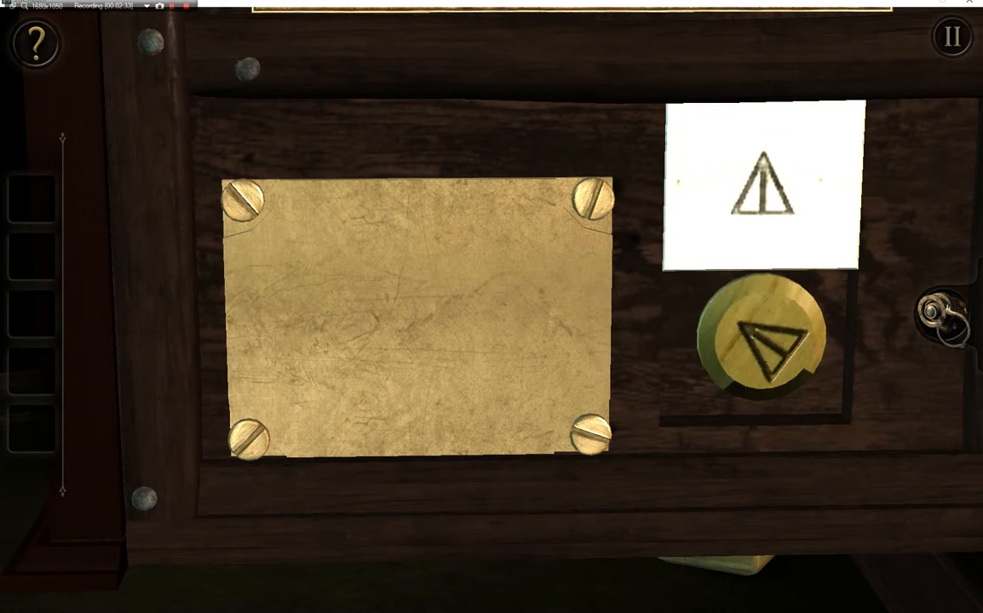
- Slide the side drawer open and collect the item beside the brass cog
click(763, 344)
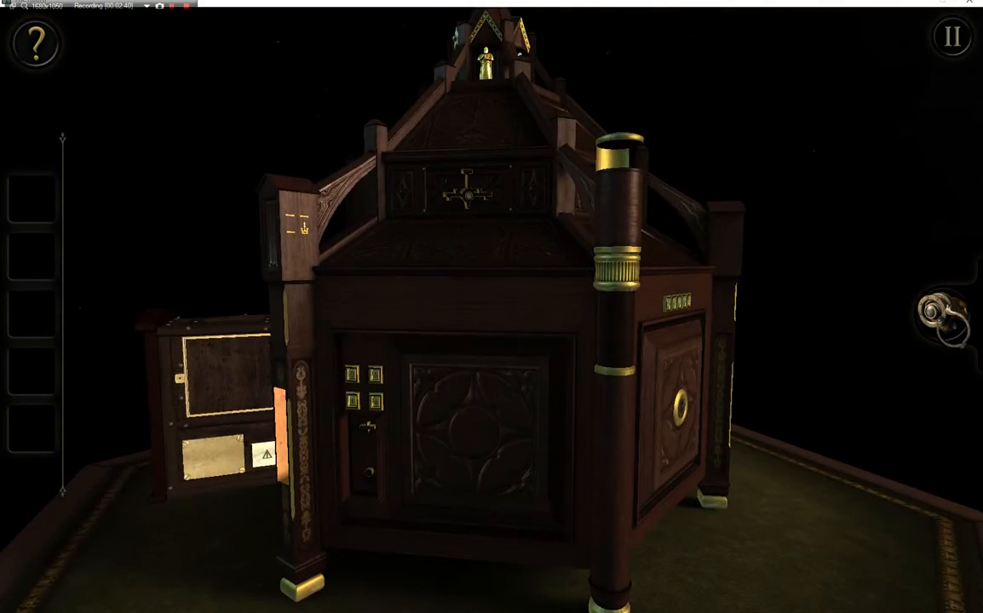
click(266, 458)
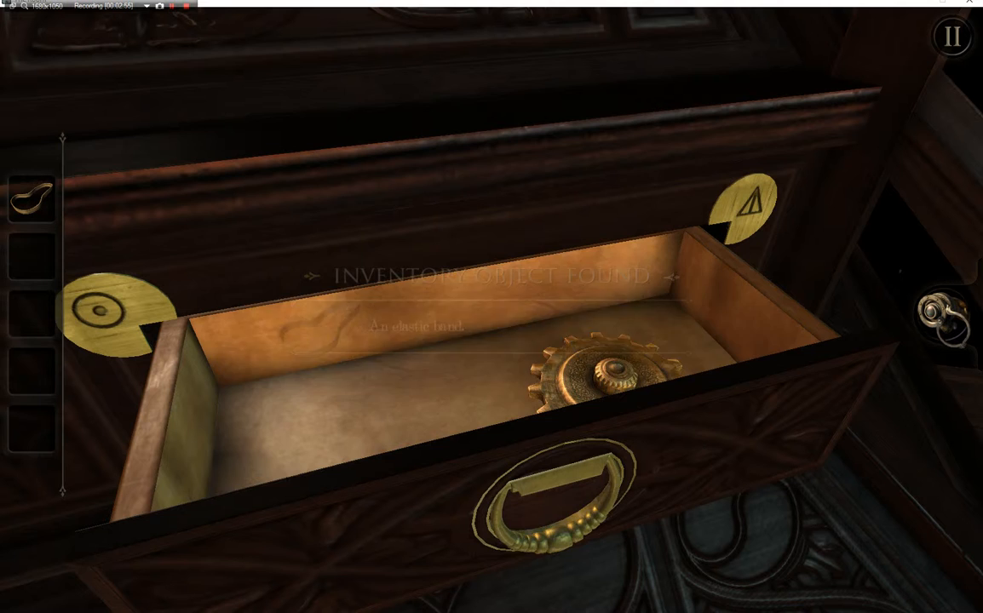
- Return to the brass plate with its two left screws removed
click(600, 374)
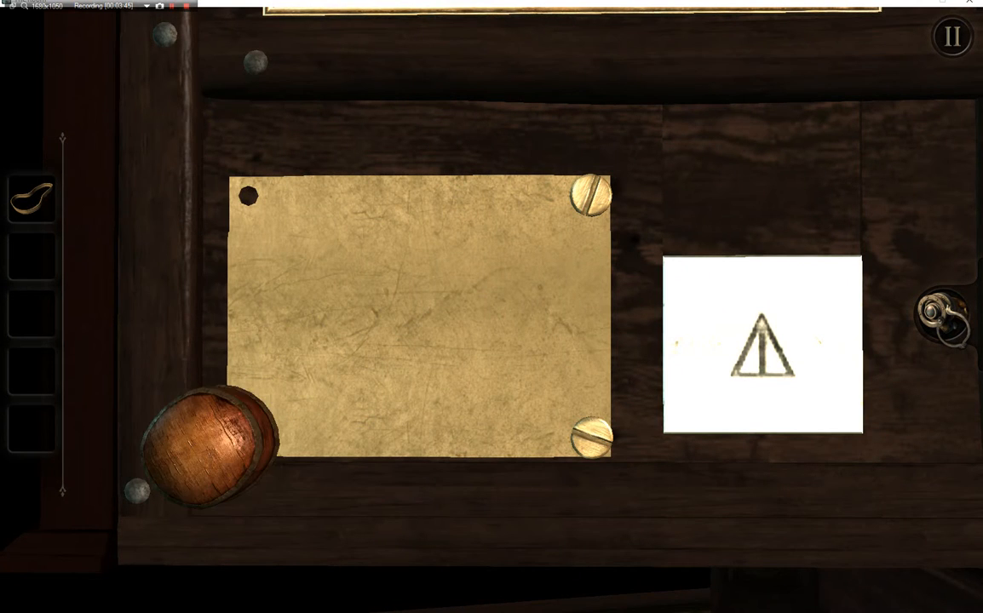
- Apply the screwdriver from the inventory to the plate's top-right screw
click(210, 443)
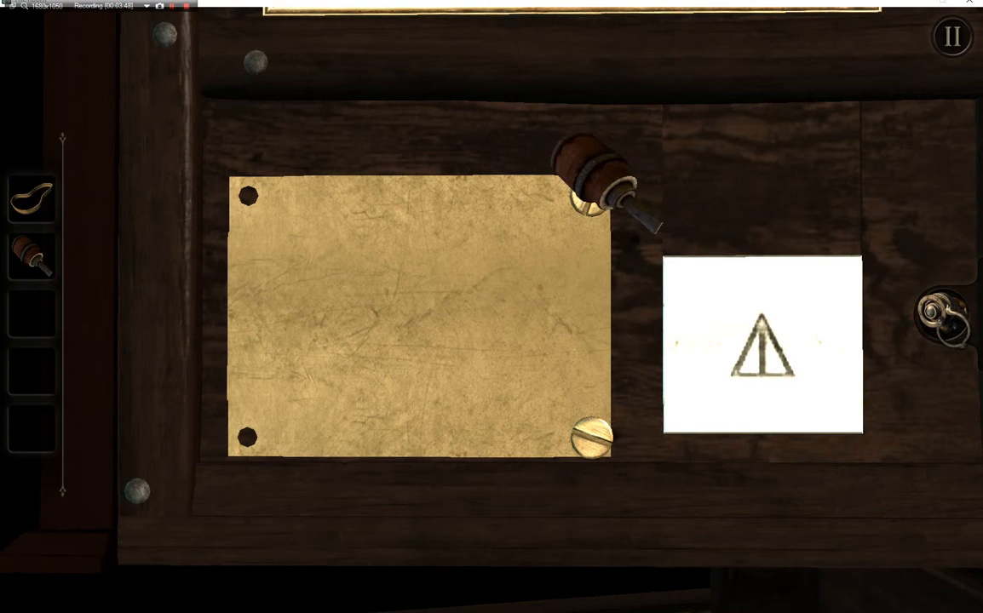
click(593, 187)
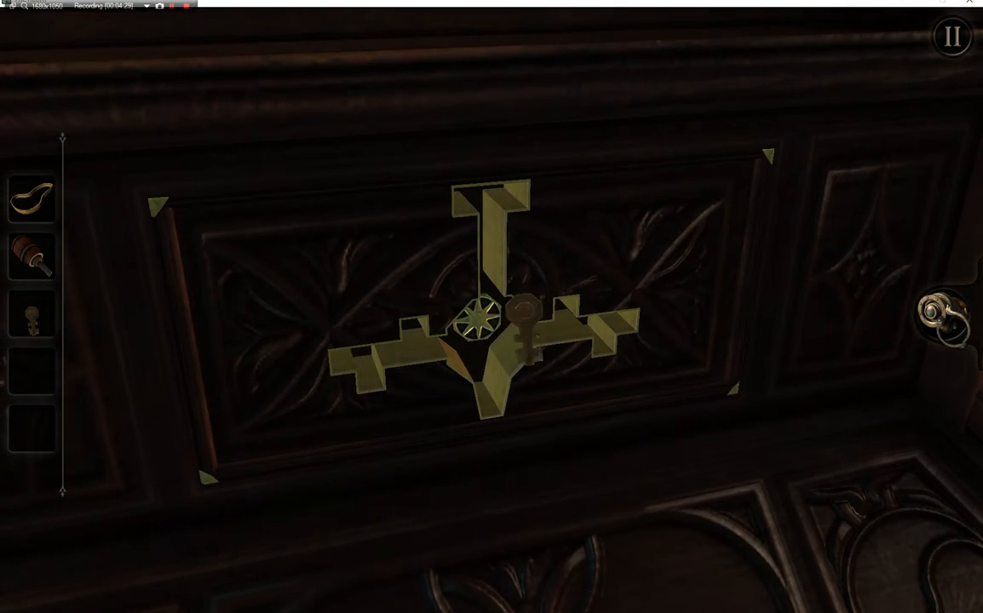
- Turn the key in the cross-shaped plate's central lock, exposing the brass socket above
click(524, 327)
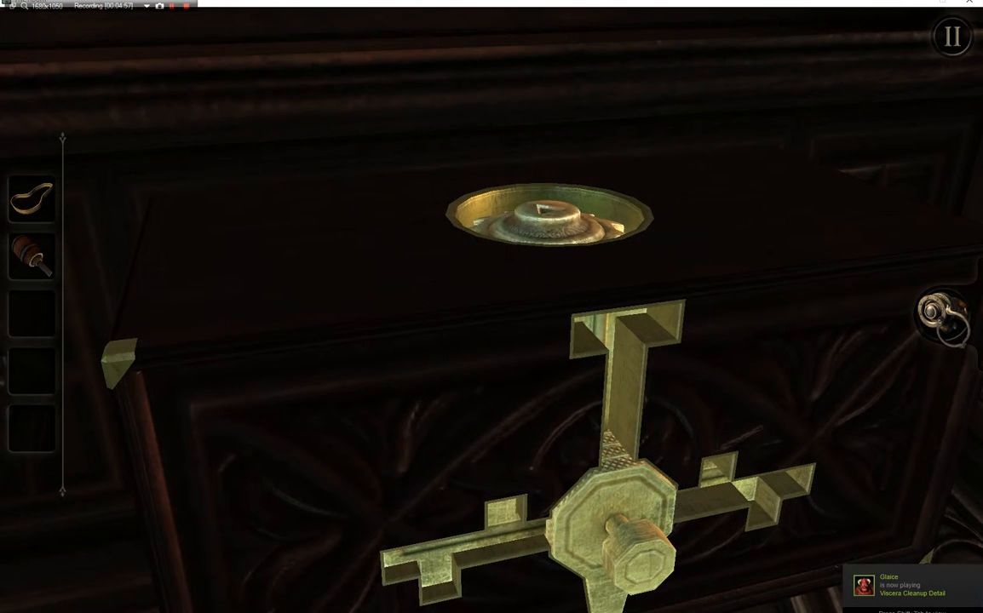
- Open the drawer with the round brass fitting above the turned lock
click(545, 222)
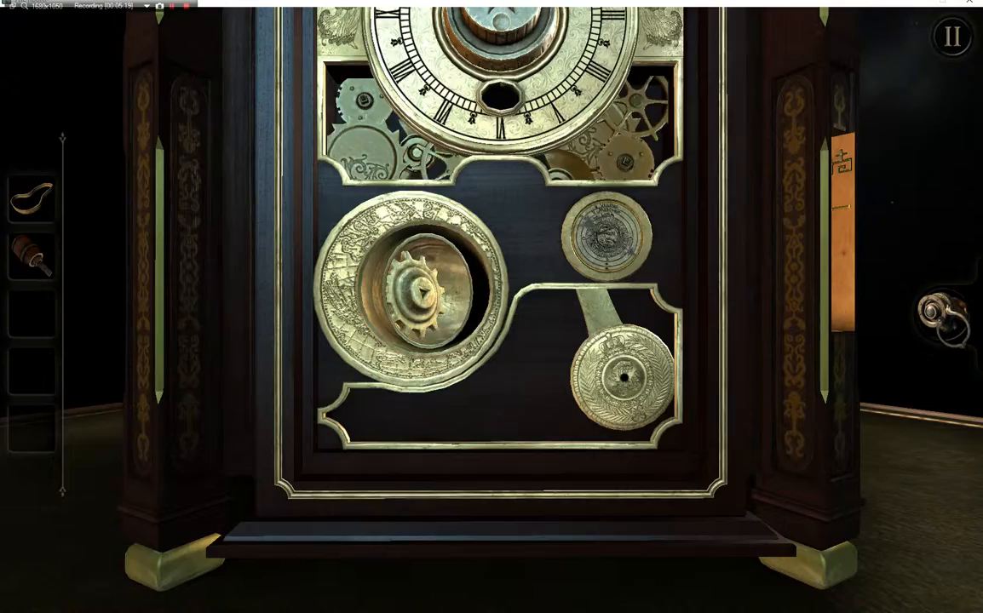
- Take the brass cog from the round housing in the clock's lower mechanism
click(416, 307)
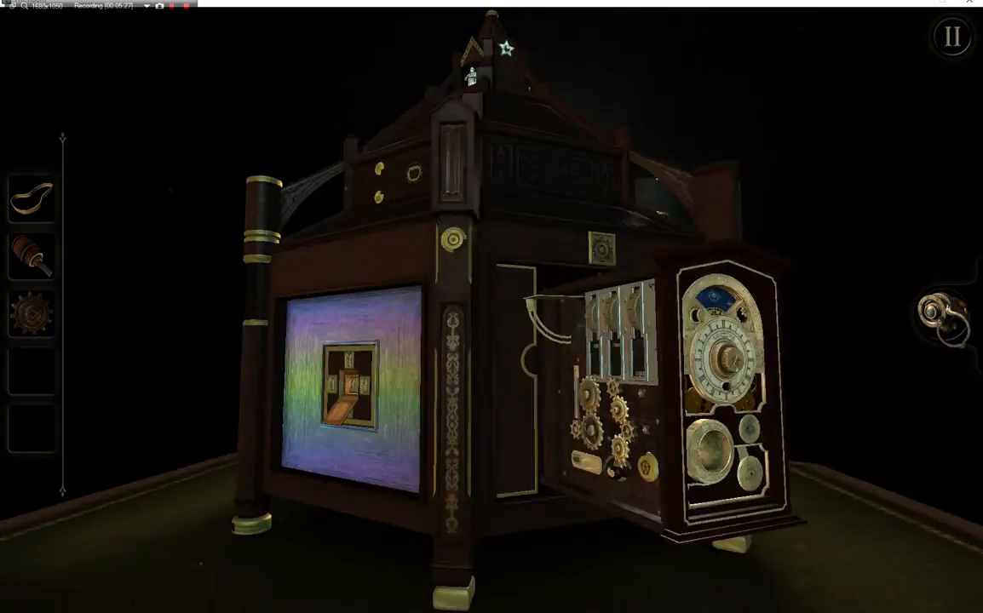
- Look closer at the open side clock compartment where the cog is fitted
click(600, 423)
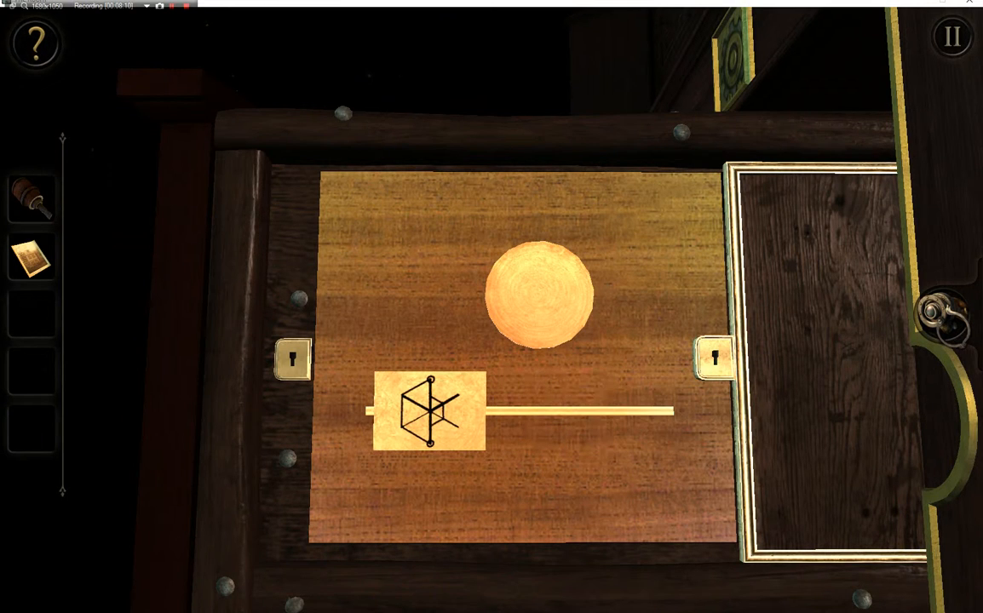
- Slide the cube-symbol tile along its track between the two keyholes
drag(426, 411, 400, 410)
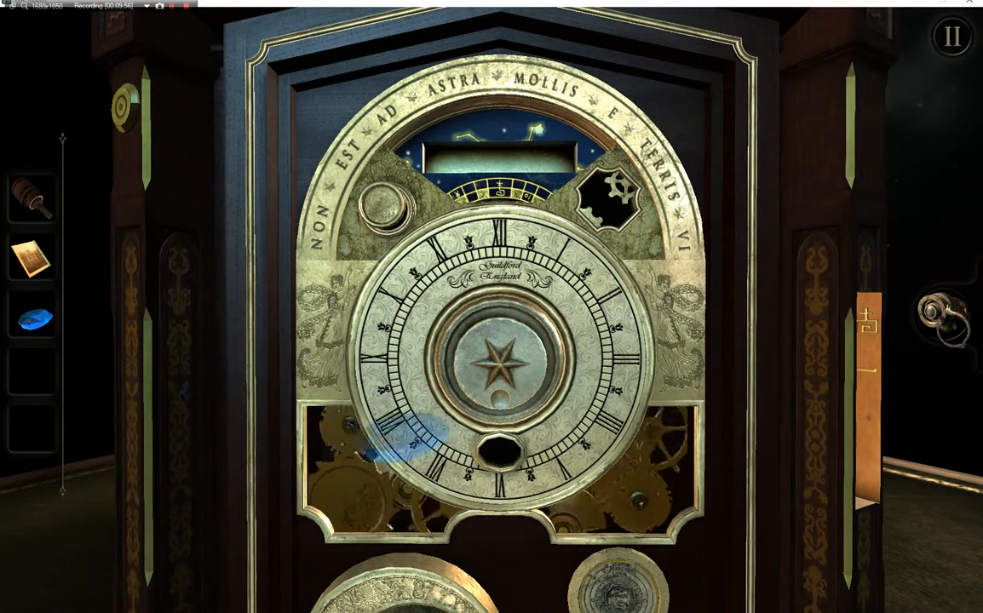
- Set the turquoise gemstone into the empty socket beneath the clock face's star
click(30, 323)
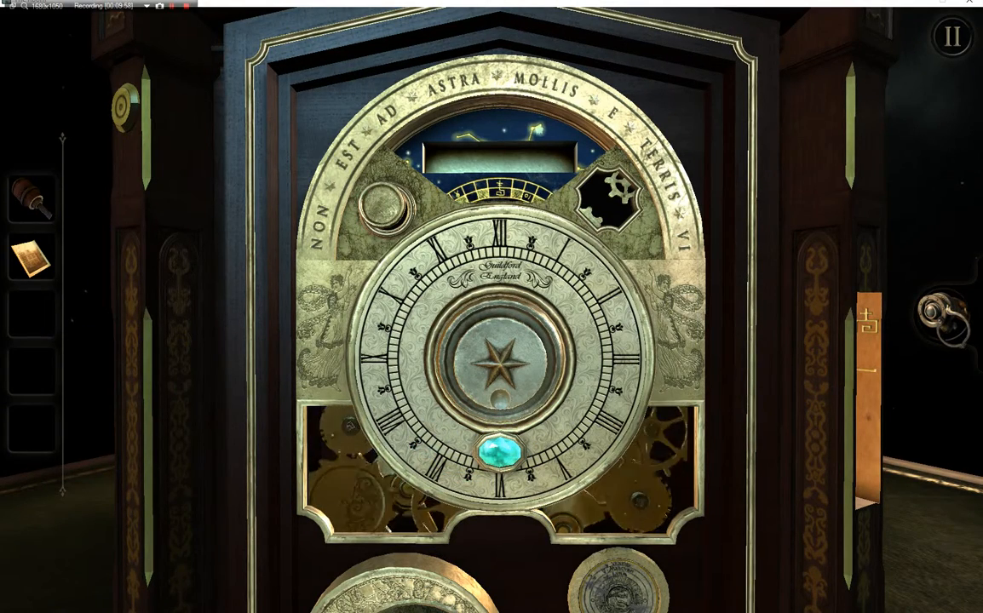